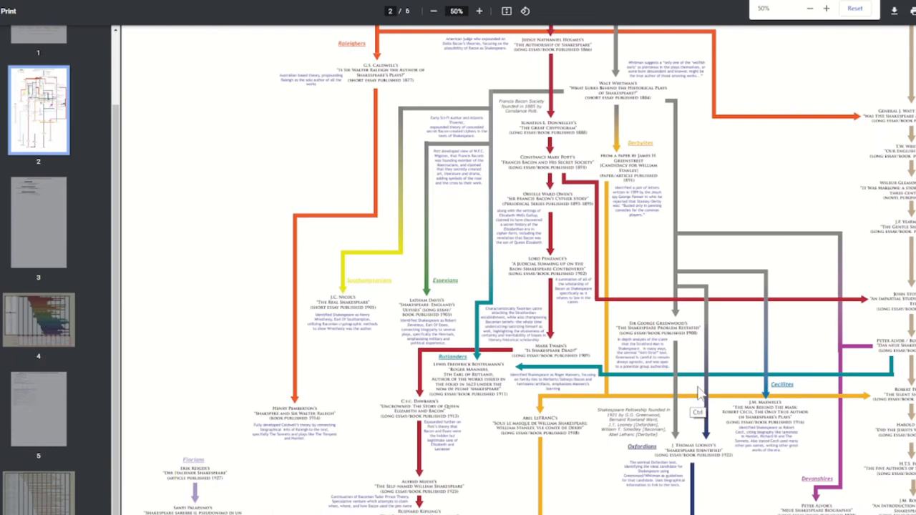
# - Zoom the timeline chart in from 50% to 67%
pyautogui.click(478, 11)
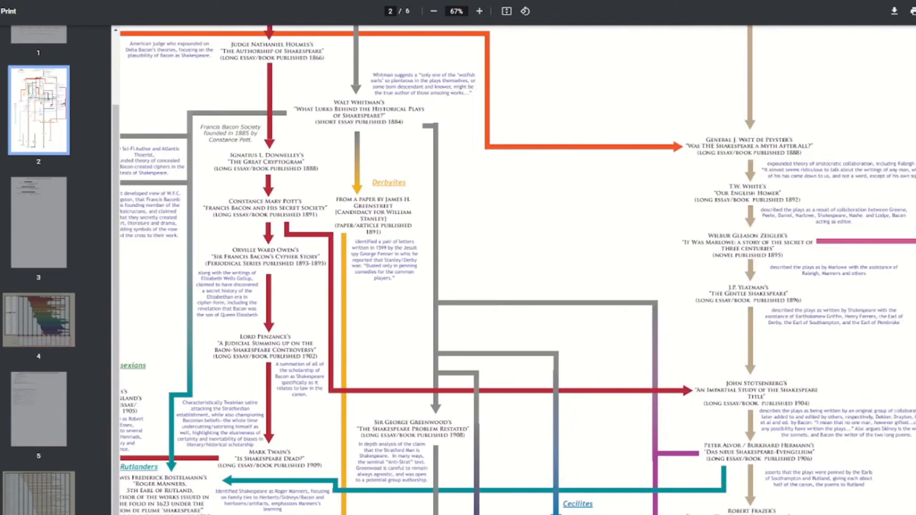
# - Scroll up to page 2's top, showing the chart title and Parnassus Plays
pyautogui.scroll(3)
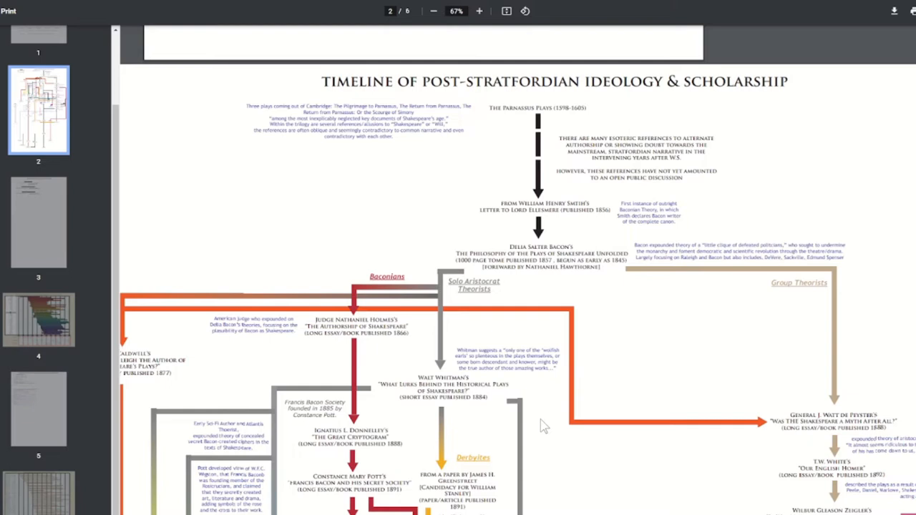
pyautogui.moveTo(490, 245)
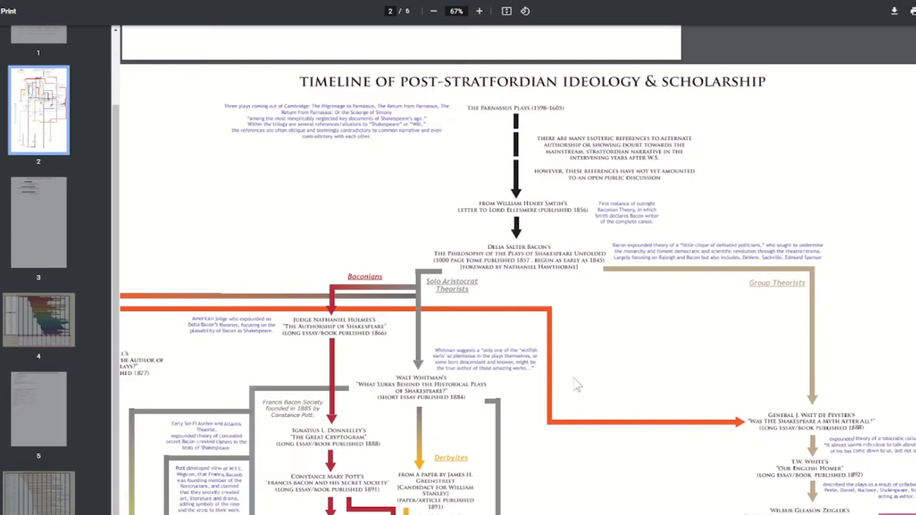
pyautogui.moveTo(585, 405)
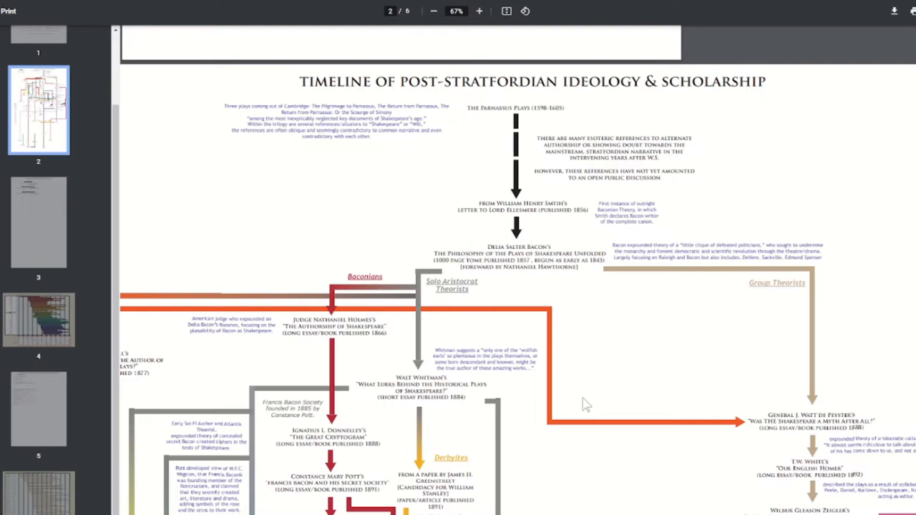
pyautogui.click(433, 11)
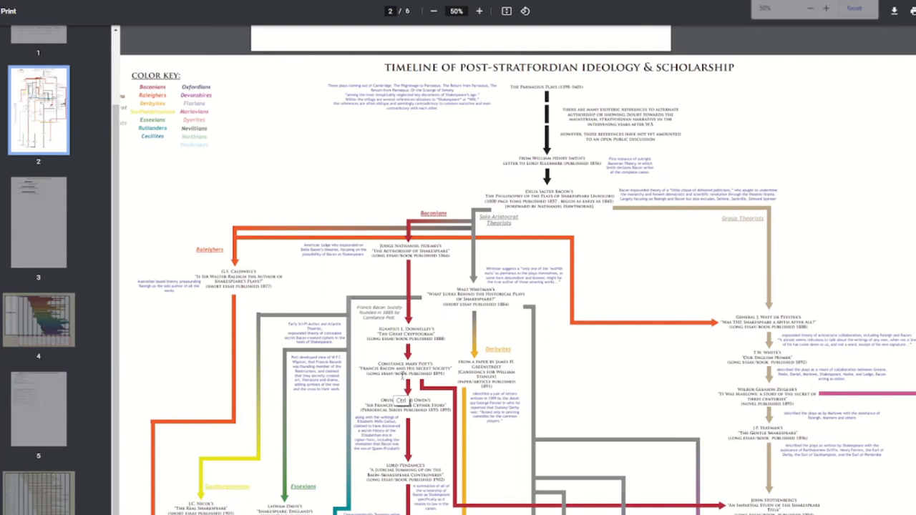
pyautogui.click(433, 11)
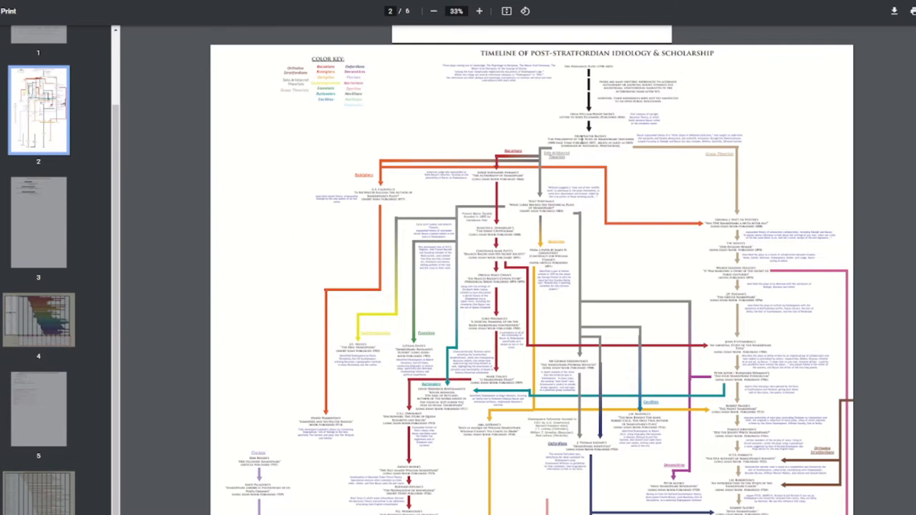
pyautogui.click(479, 11)
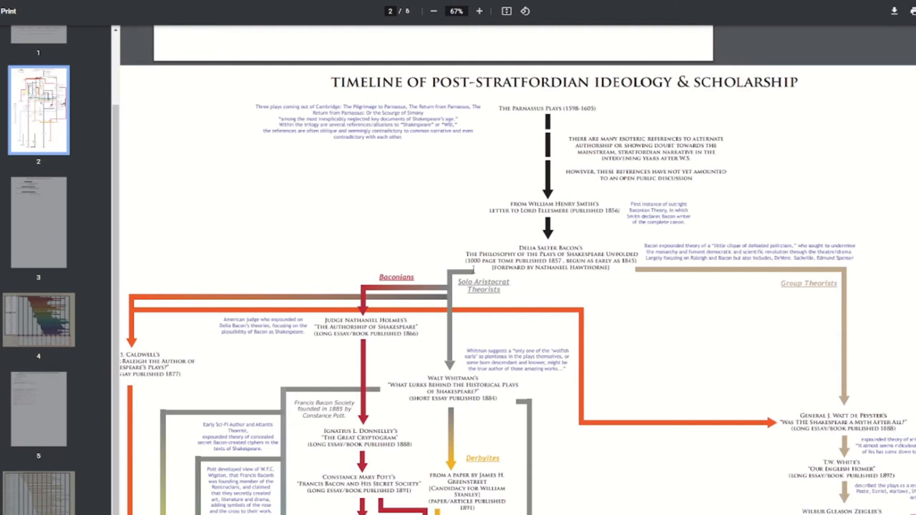
# - Scroll down to the Baconian chain plus the Raleigher, Southamptonian, Essexian and Derbyite branches
pyautogui.scroll(-3)
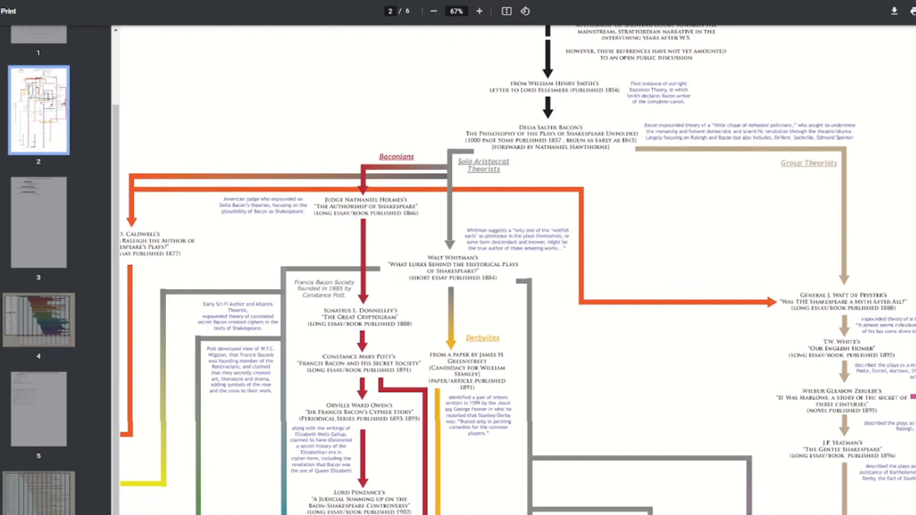
pyautogui.scroll(-3)
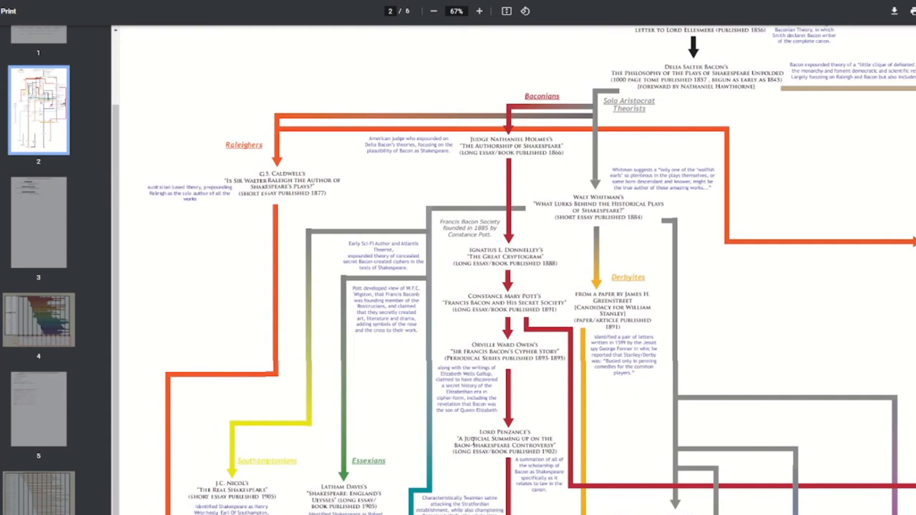
# - Zoom out to 50% for the chart top, then zoom in toward the colour key
pyautogui.click(433, 11)
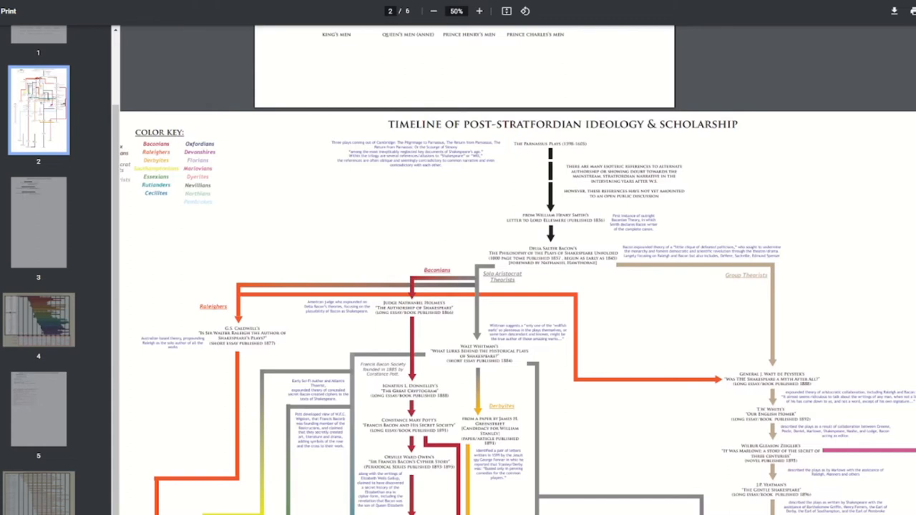
pyautogui.click(479, 11)
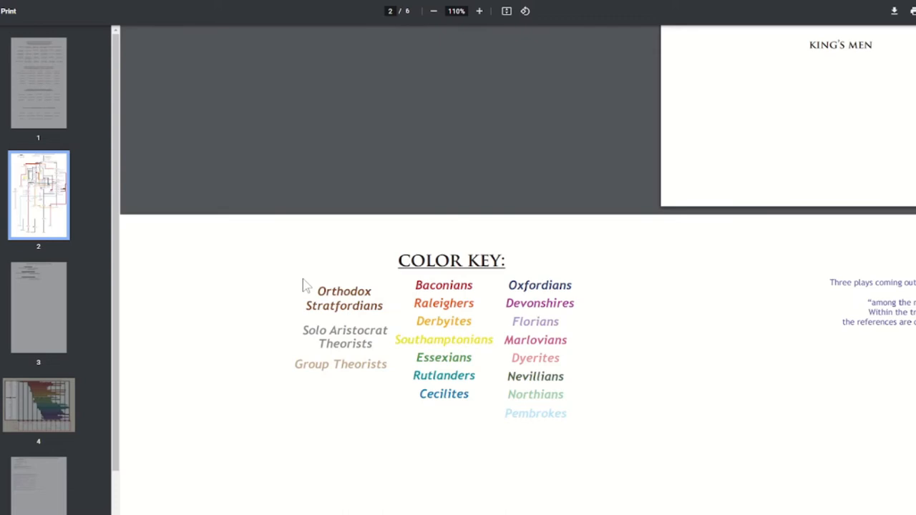
pyautogui.moveTo(345, 327)
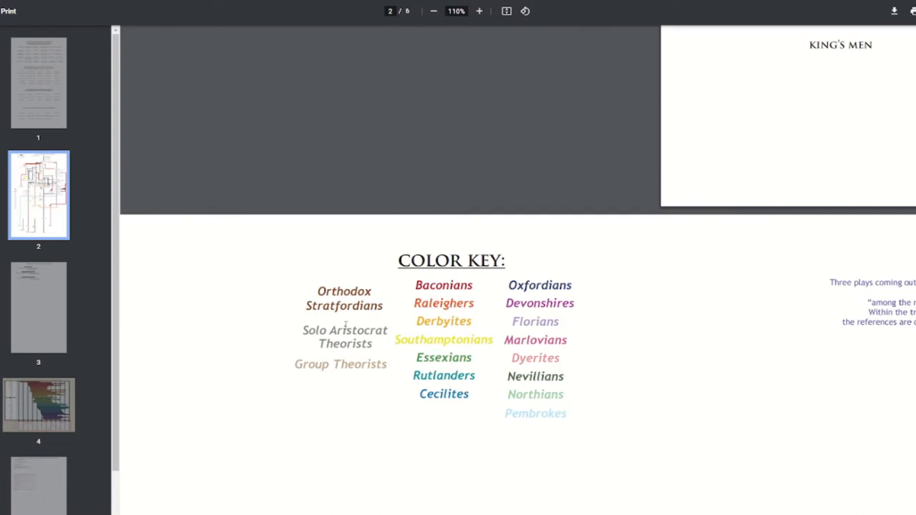
pyautogui.moveTo(356, 395)
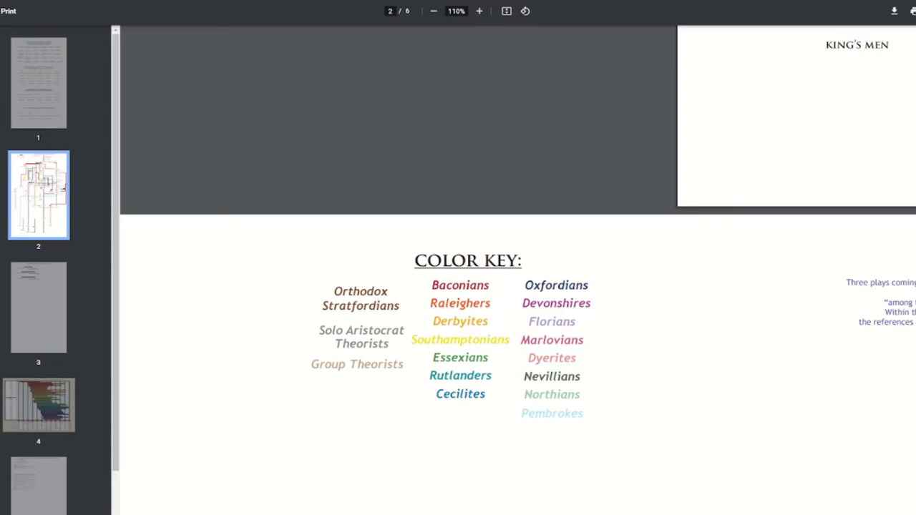
pyautogui.doubleClick(552, 340)
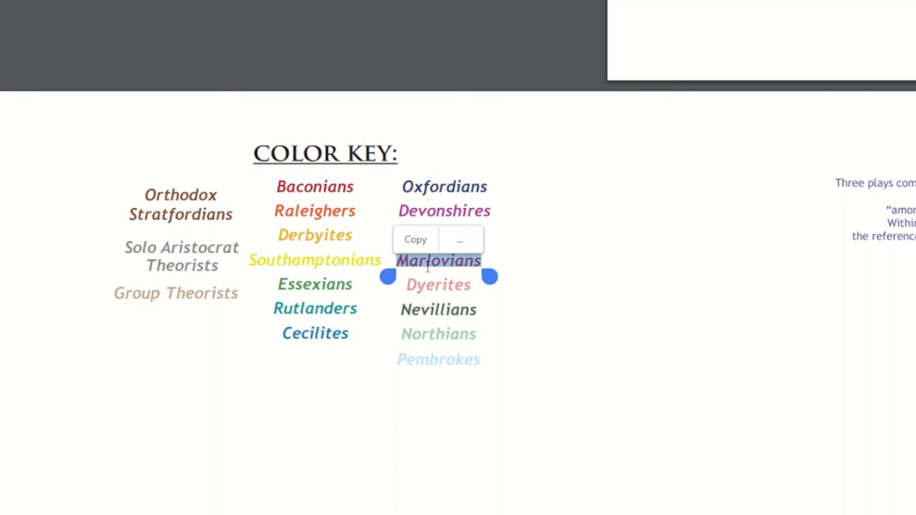
pyautogui.moveTo(477, 278)
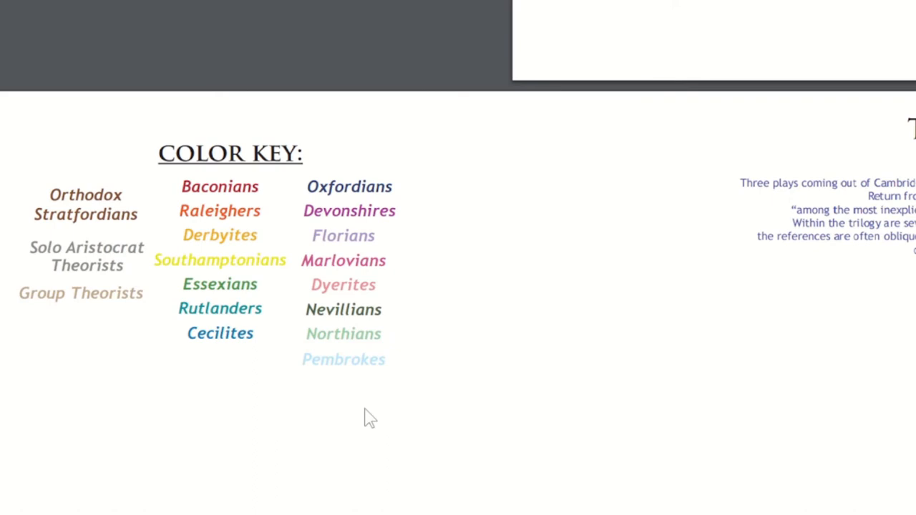
pyautogui.moveTo(272, 395)
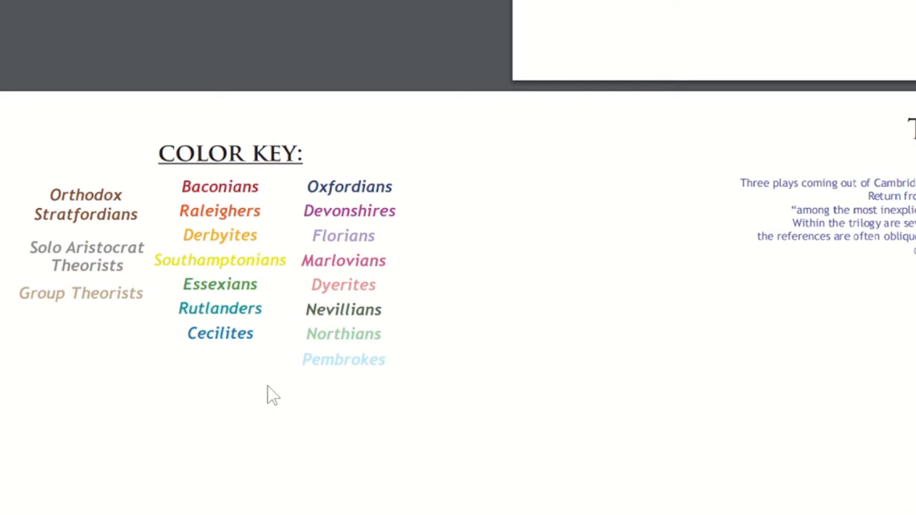
pyautogui.moveTo(337, 358)
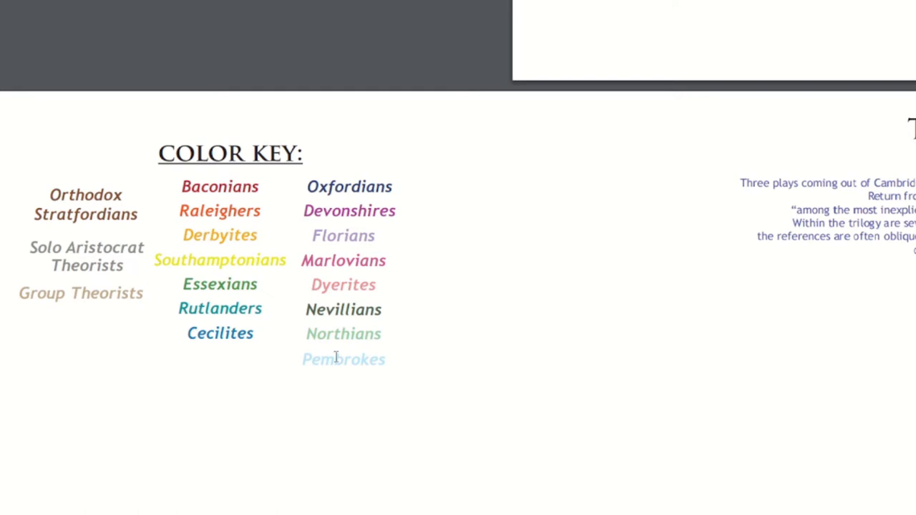
pyautogui.moveTo(408, 372)
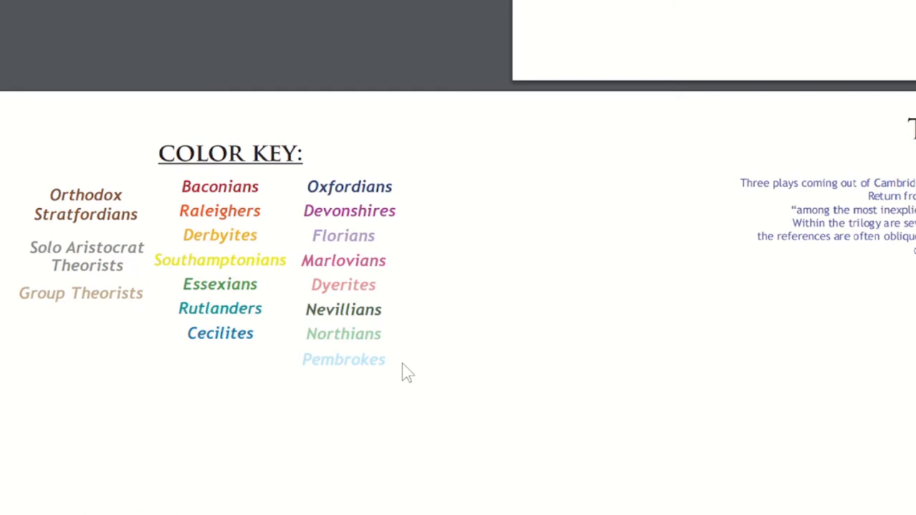
pyautogui.moveTo(390, 364)
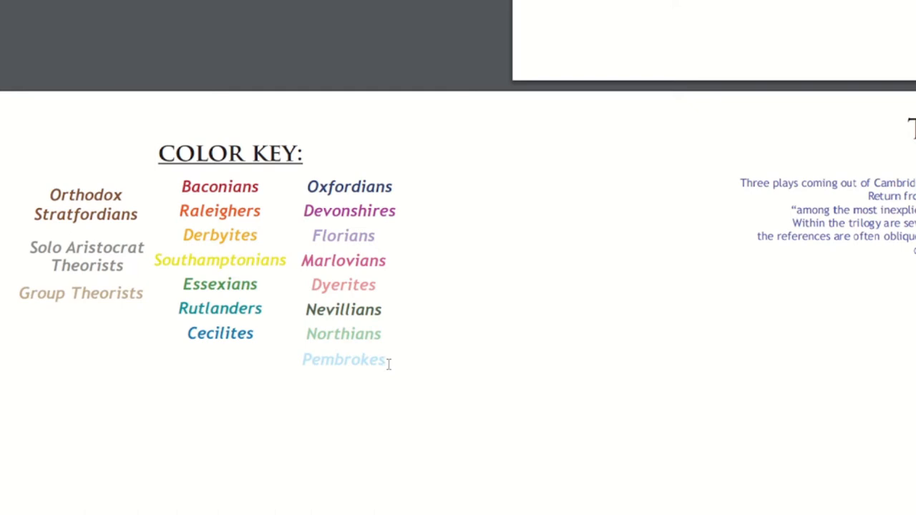
pyautogui.moveTo(419, 385)
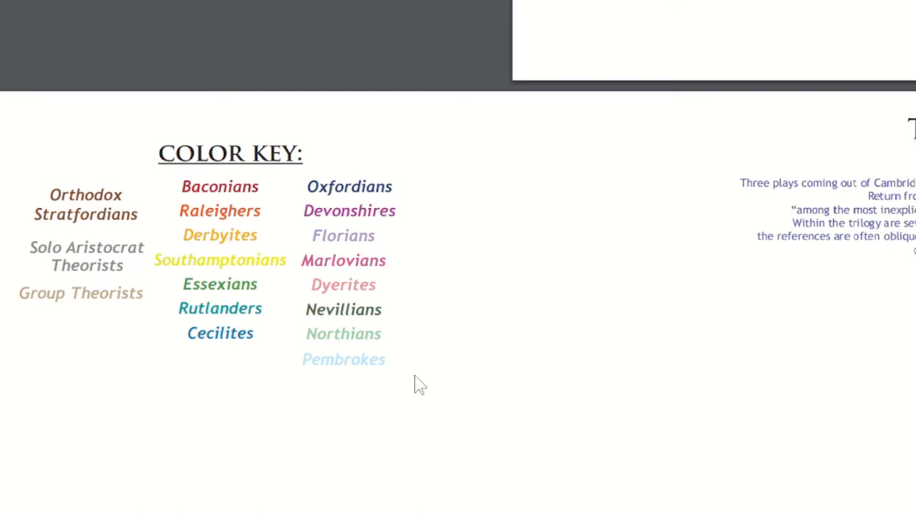
pyautogui.moveTo(241, 221)
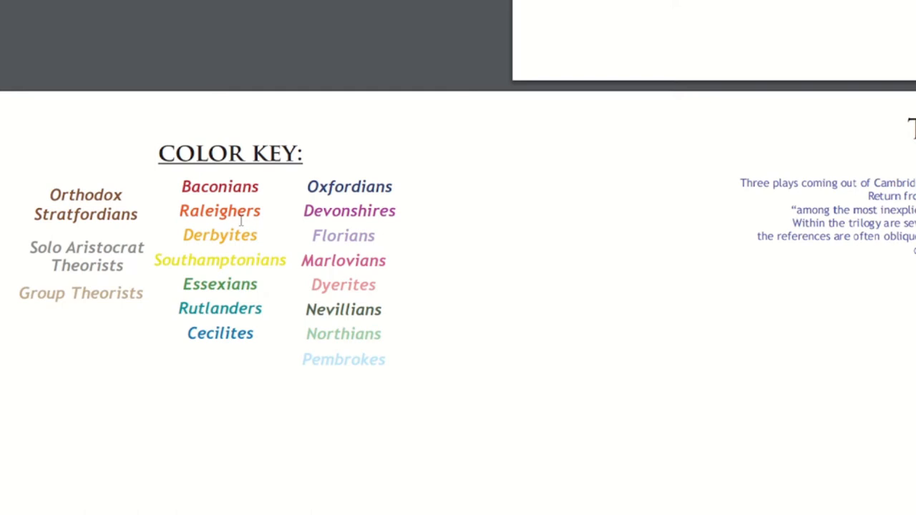
# - Select the word 'Pembrokes' in the COLOR KEY by double-clicking it
pyautogui.doubleClick(343, 360)
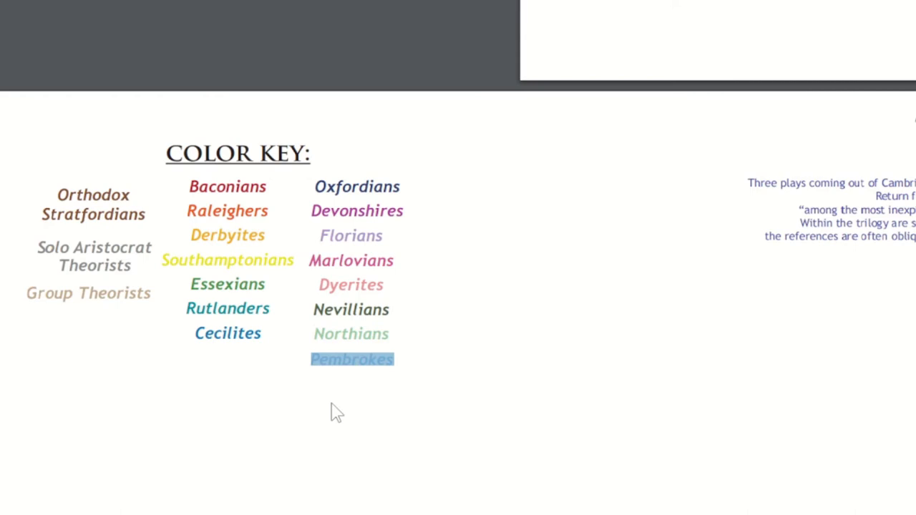
pyautogui.doubleClick(356, 187)
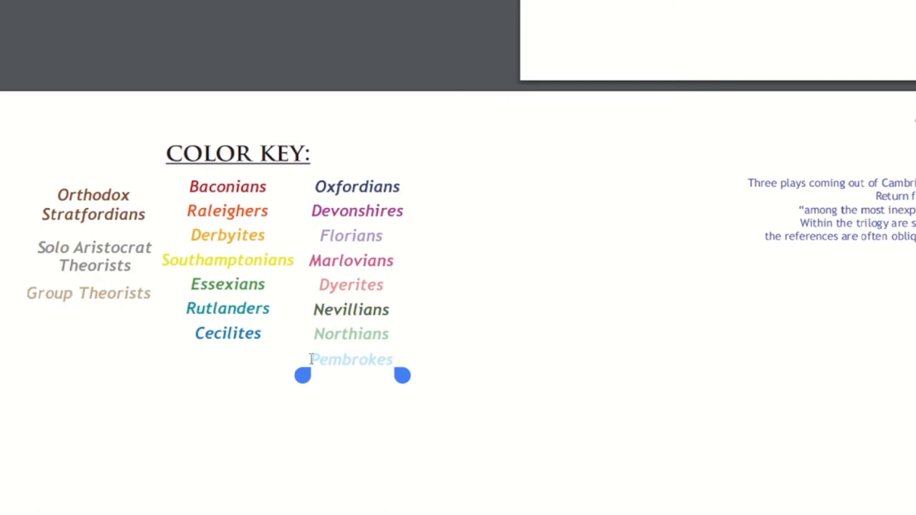
# - Select 'Oxfordians', the first name in the colour key's second column
pyautogui.doubleClick(357, 186)
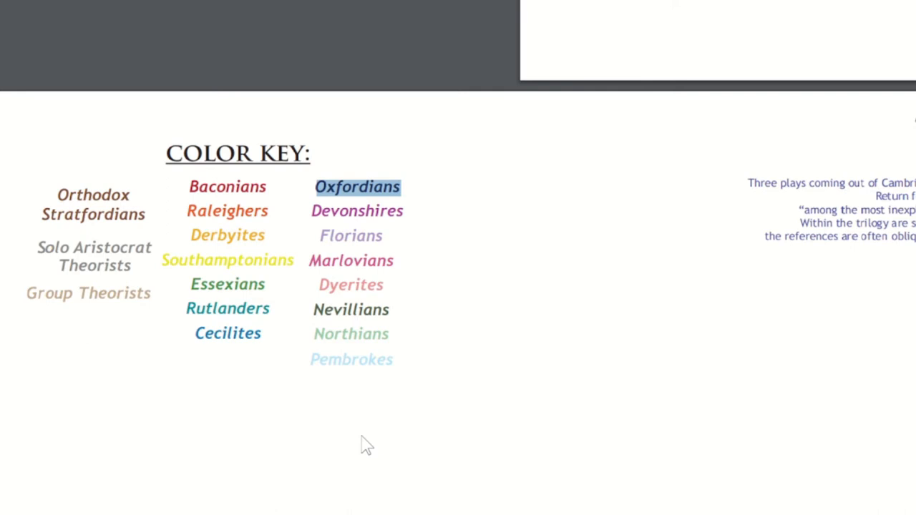
pyautogui.doubleClick(350, 310)
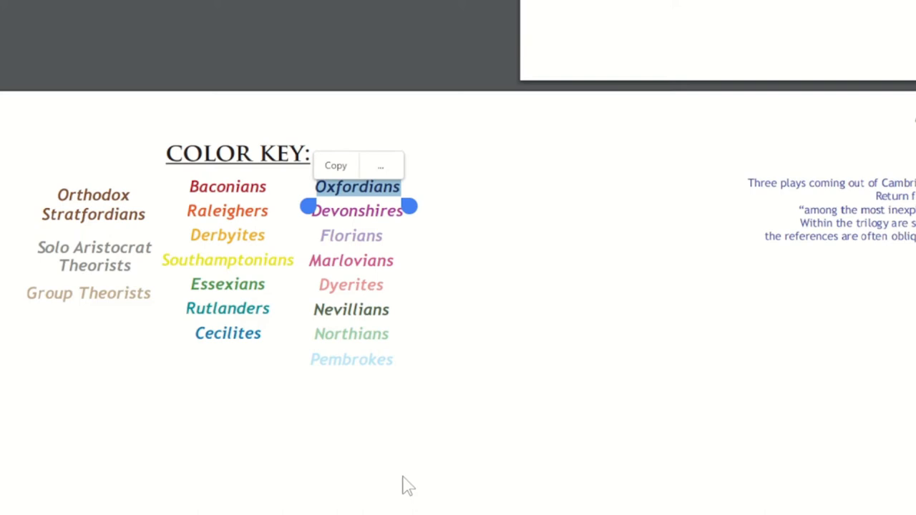
# - Clear the Oxfordians highlight, then select Oxfordians again in the colour key
pyautogui.click(361, 438)
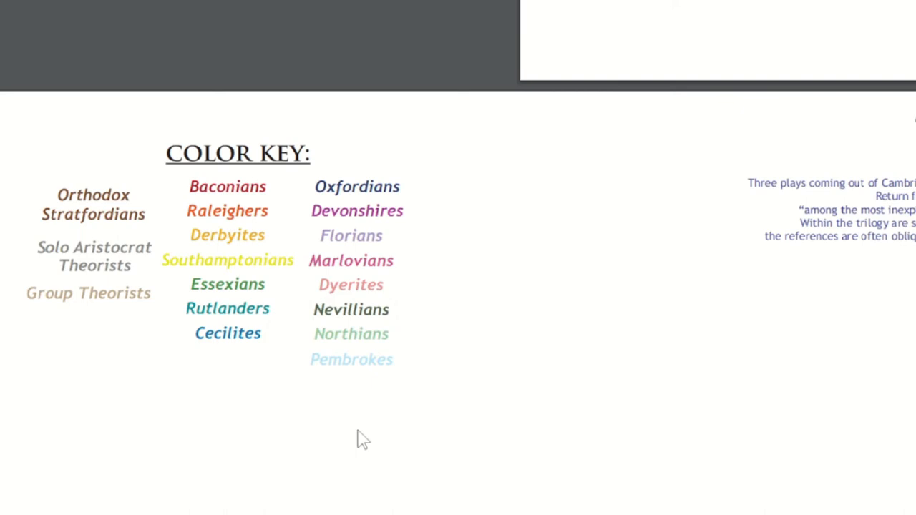
pyautogui.doubleClick(356, 187)
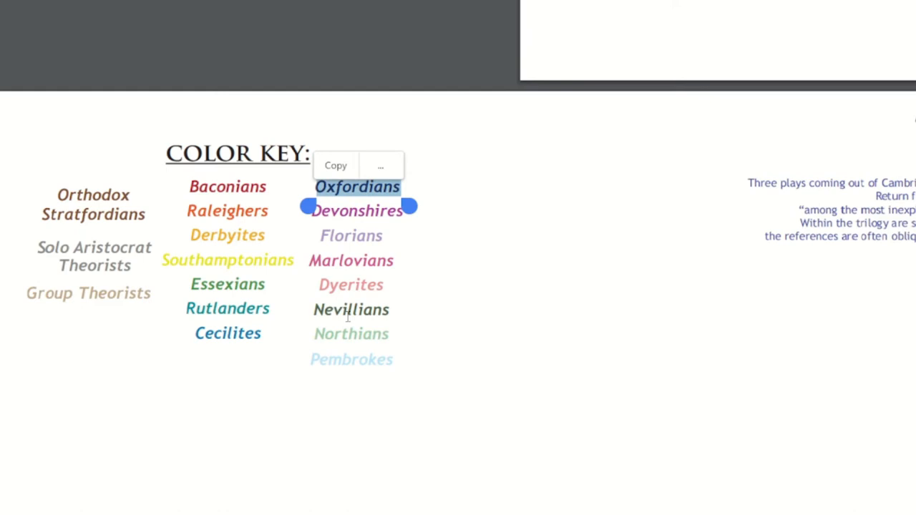
pyautogui.moveTo(371, 391)
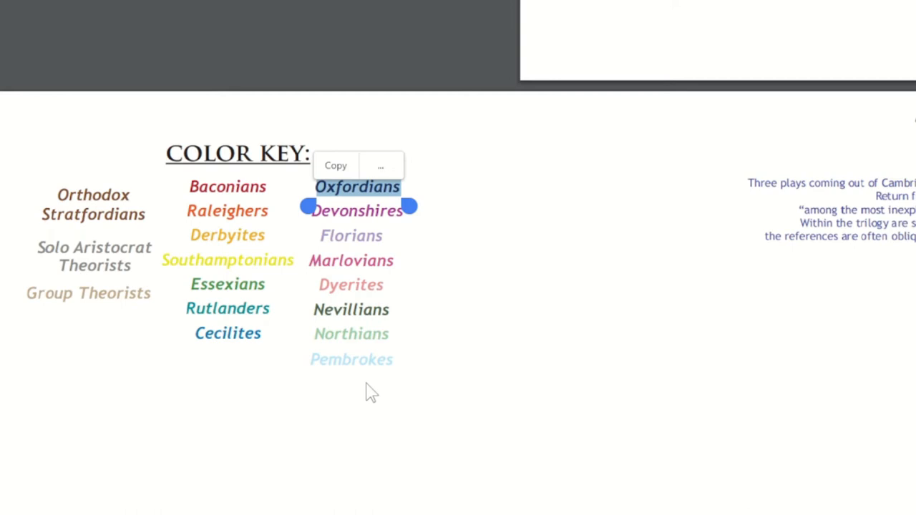
pyautogui.moveTo(247, 348)
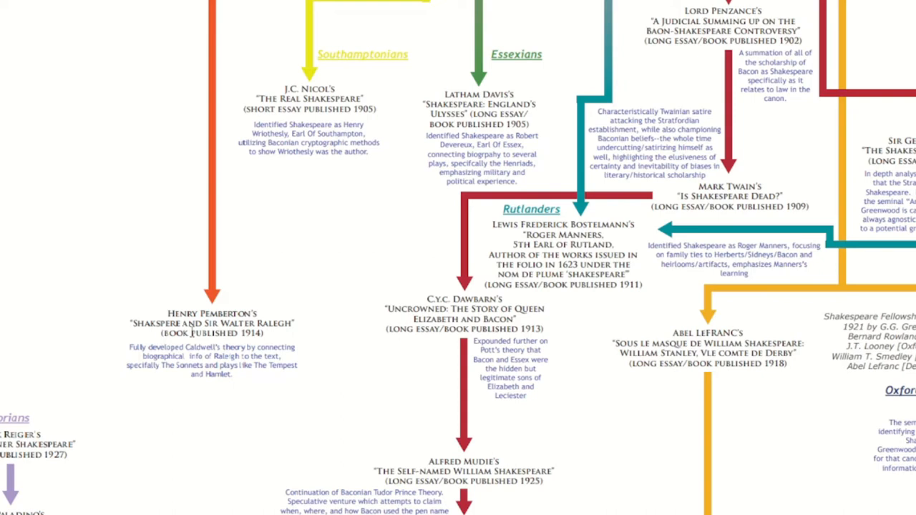
pyautogui.moveTo(260, 430)
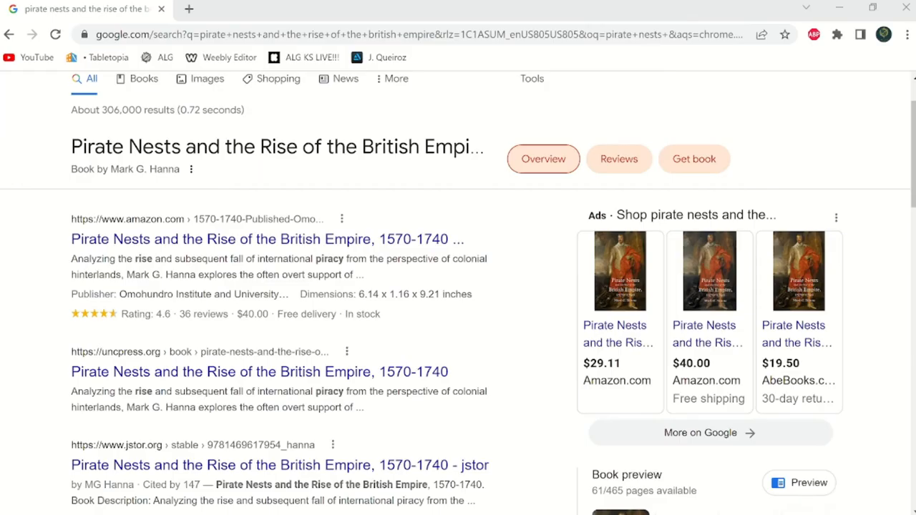
pyautogui.moveTo(46, 227)
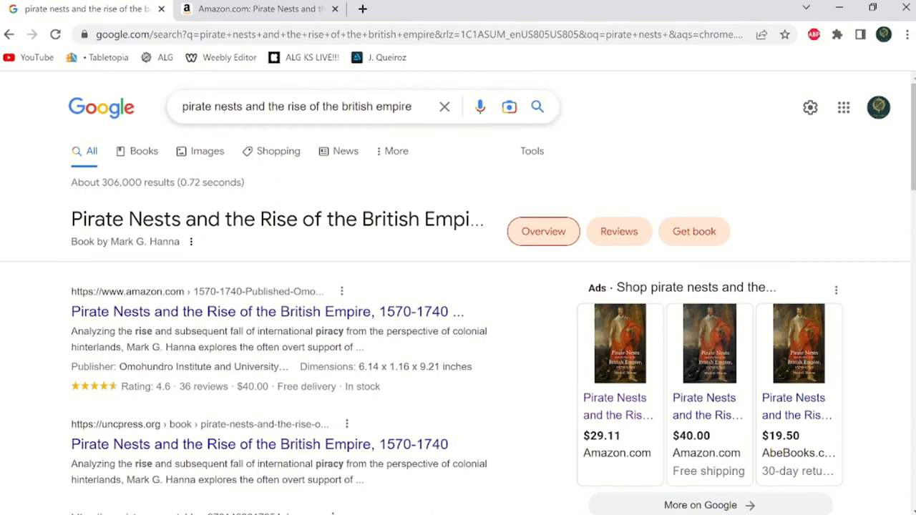
# - Add 'robert' to the Pirate Nests search query
pyautogui.write('robert')
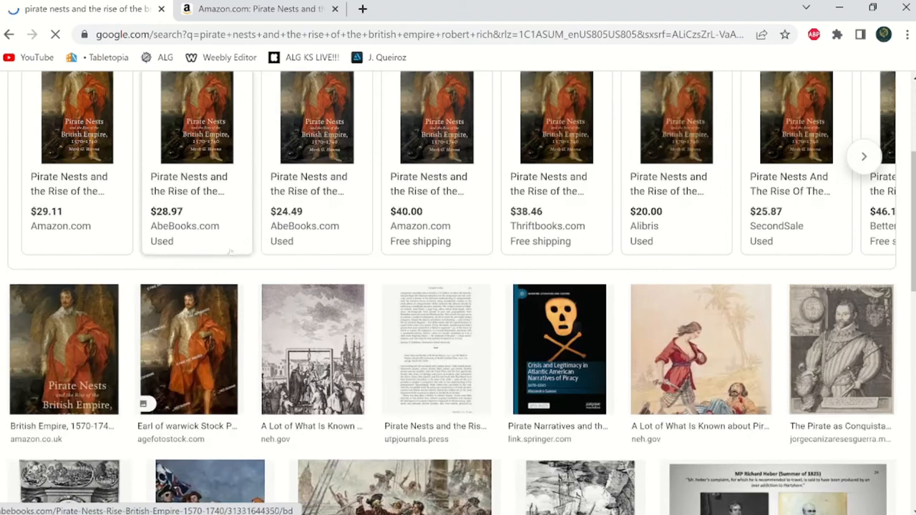
# - Focus the search box to append 'robert rich' to the book title
pyautogui.click(63, 348)
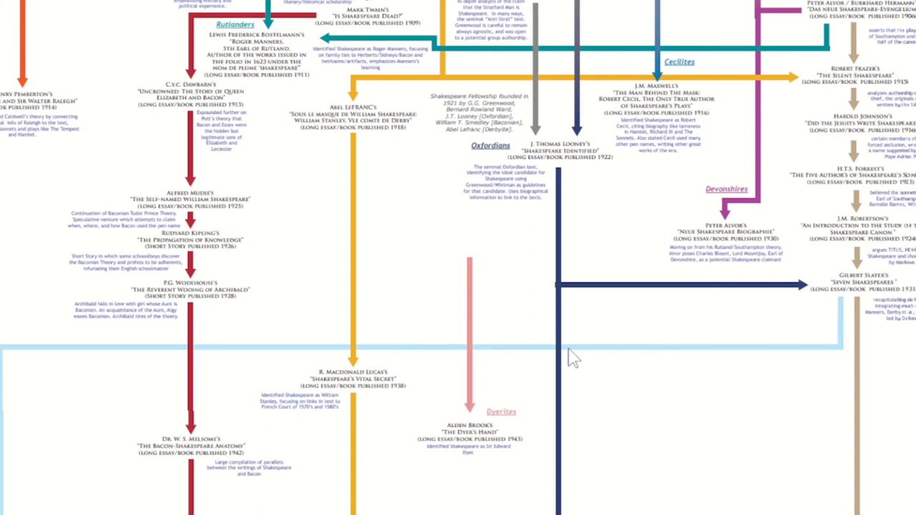
pyautogui.moveTo(600, 100)
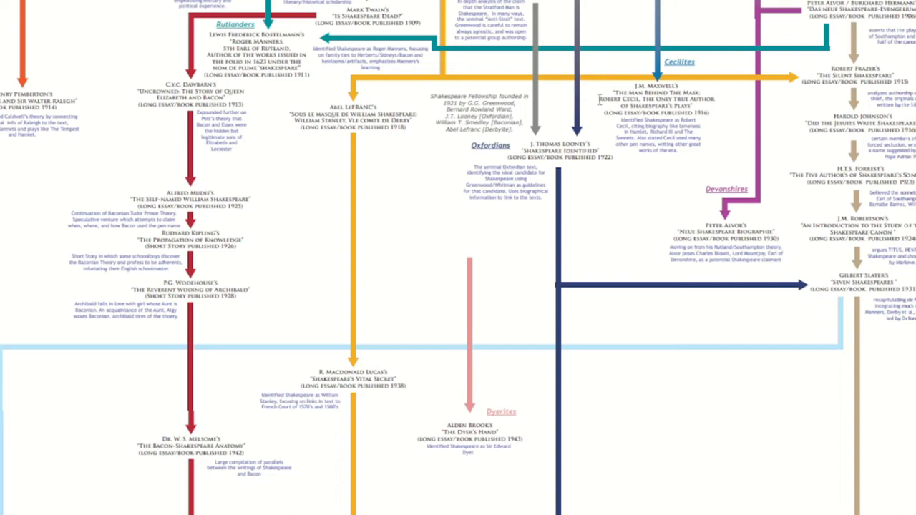
pyautogui.moveTo(540, 141)
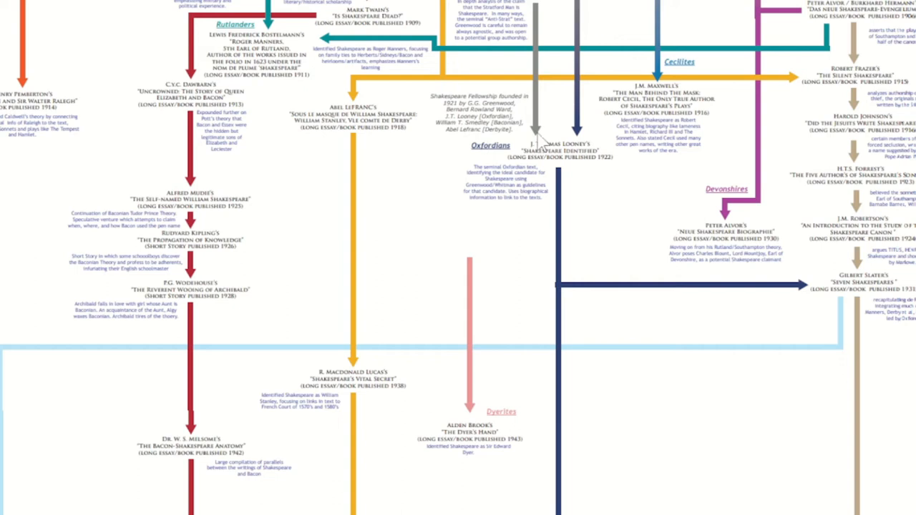
pyautogui.moveTo(669, 183)
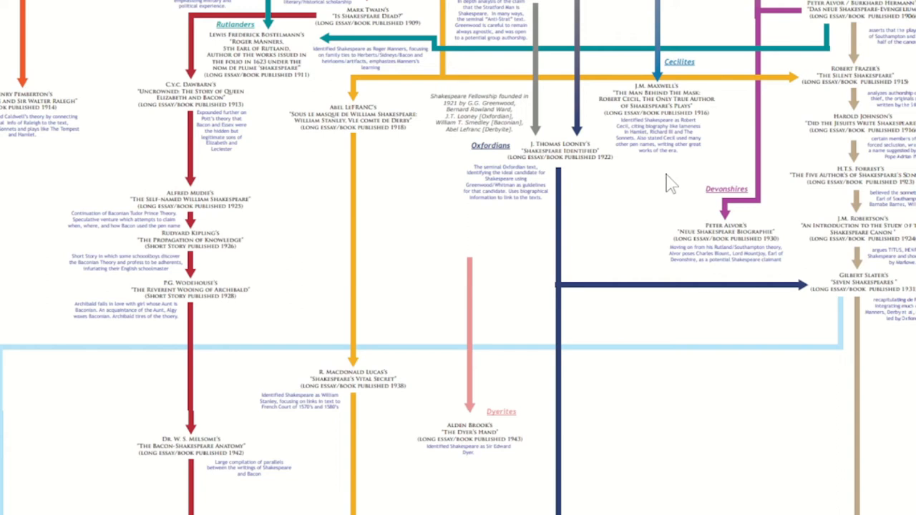
pyautogui.moveTo(576, 506)
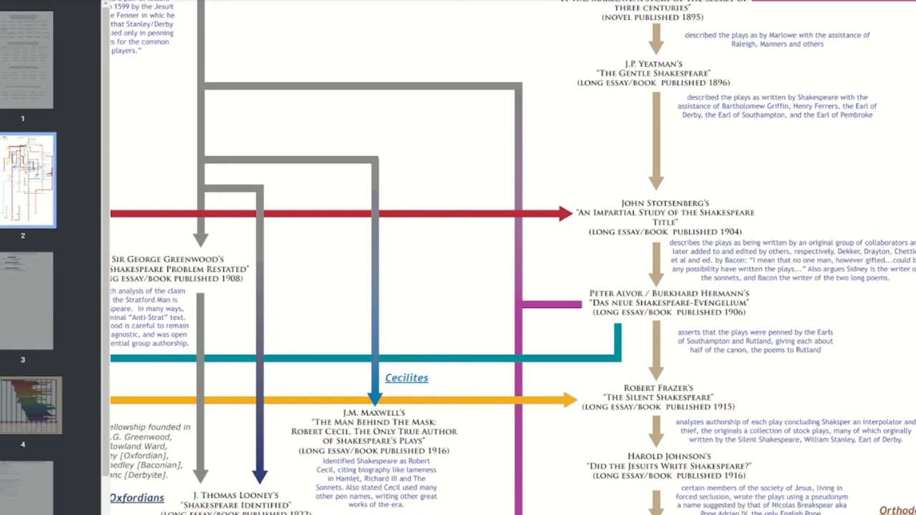
pyautogui.moveTo(863, 308)
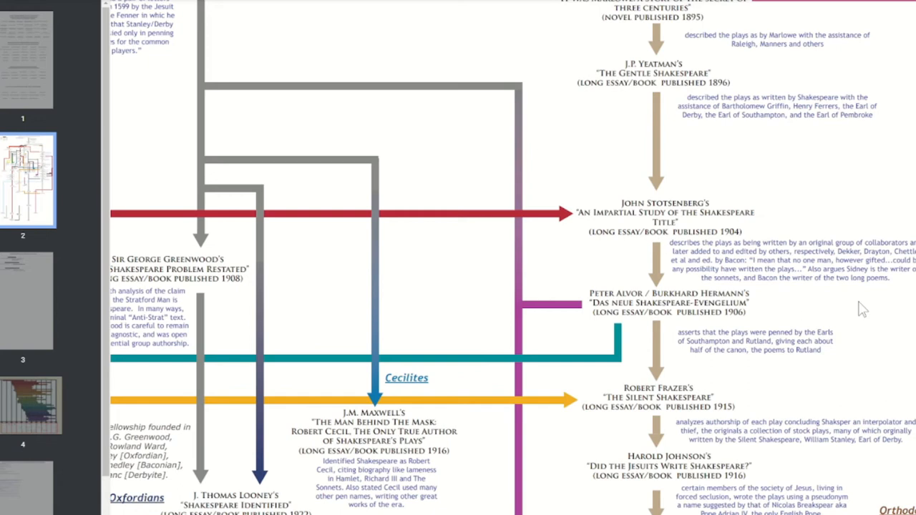
pyautogui.scroll(-3)
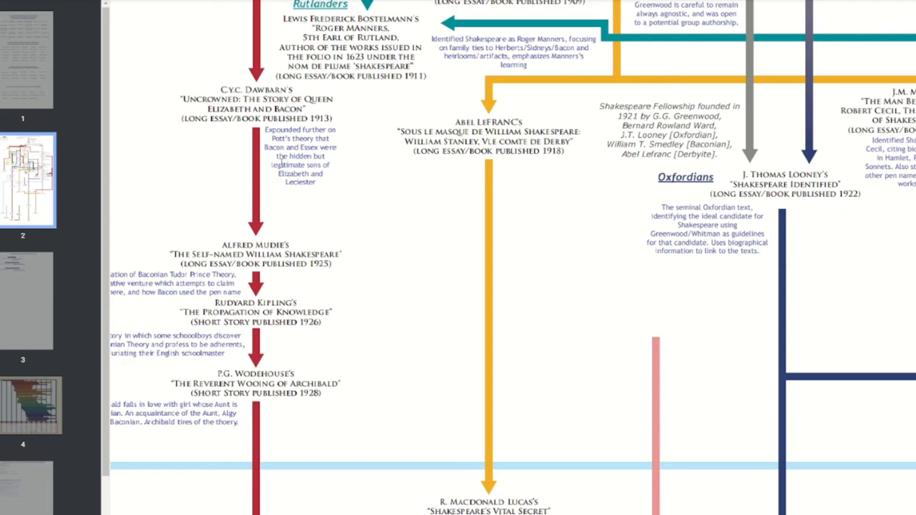
pyautogui.moveTo(504, 318)
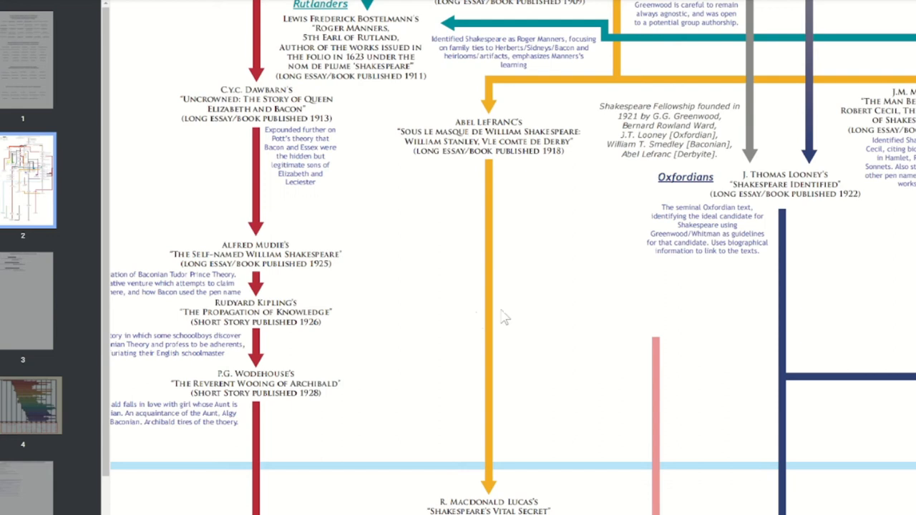
# - Scroll so Twain's 1909 'Is Shakespeare Dead?' sits above the Rutlanders chain
pyautogui.scroll(3)
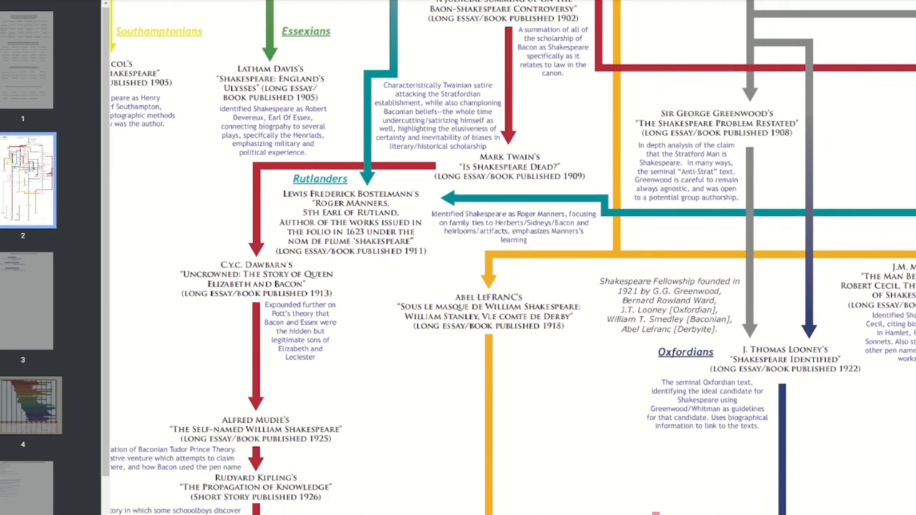
pyautogui.scroll(-3)
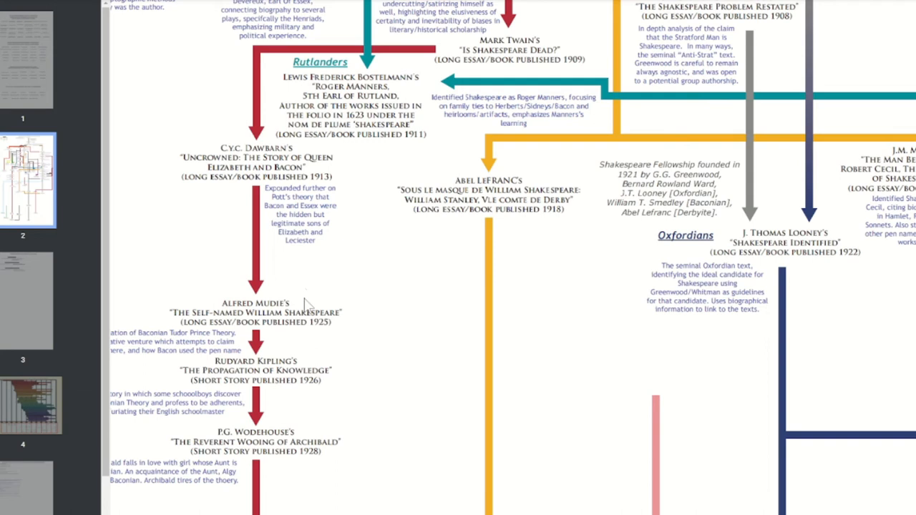
pyautogui.hscroll(-3)
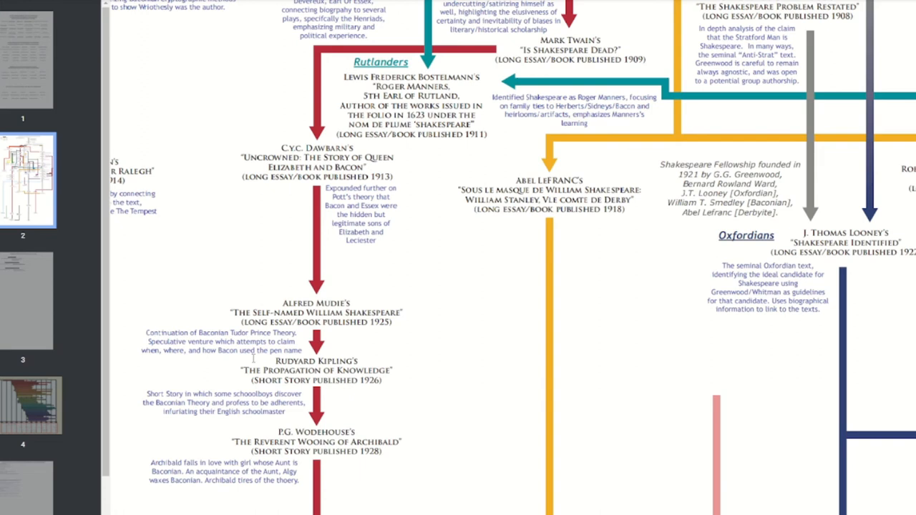
pyautogui.moveTo(326, 286)
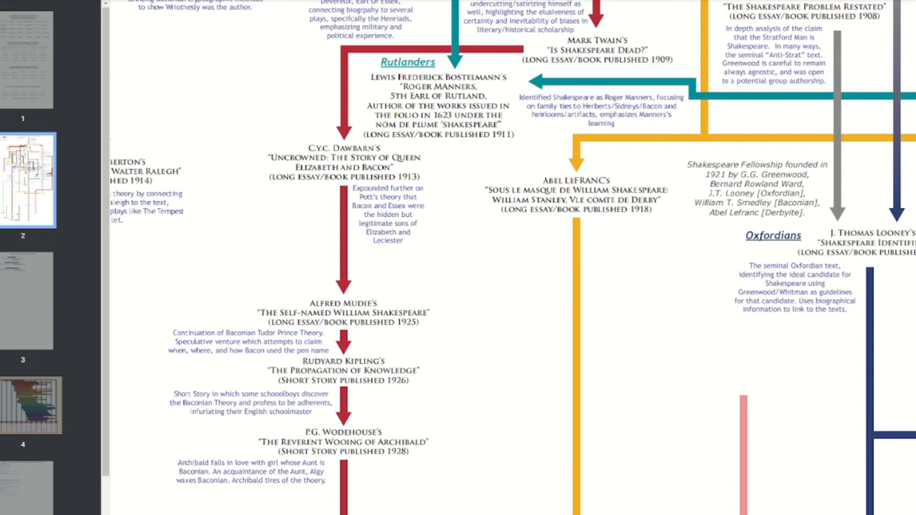
# - Shift the chart sideways to fully show descriptions under the Mudie, Kipling and Wodehouse works
pyautogui.hscroll(3)
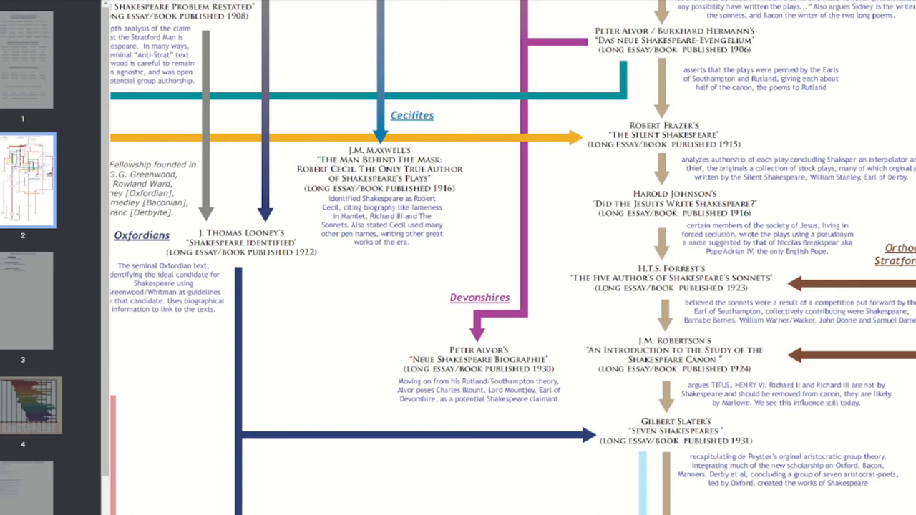
# - Scroll past the Dyerites and back up to Whitman's 1884 essay and Greenstreet's 1891 paper
pyautogui.scroll(-3)
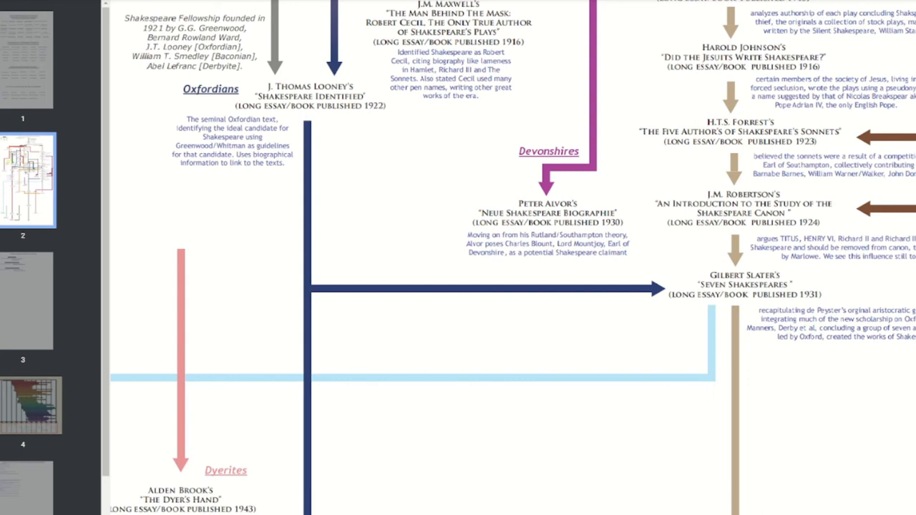
pyautogui.scroll(3)
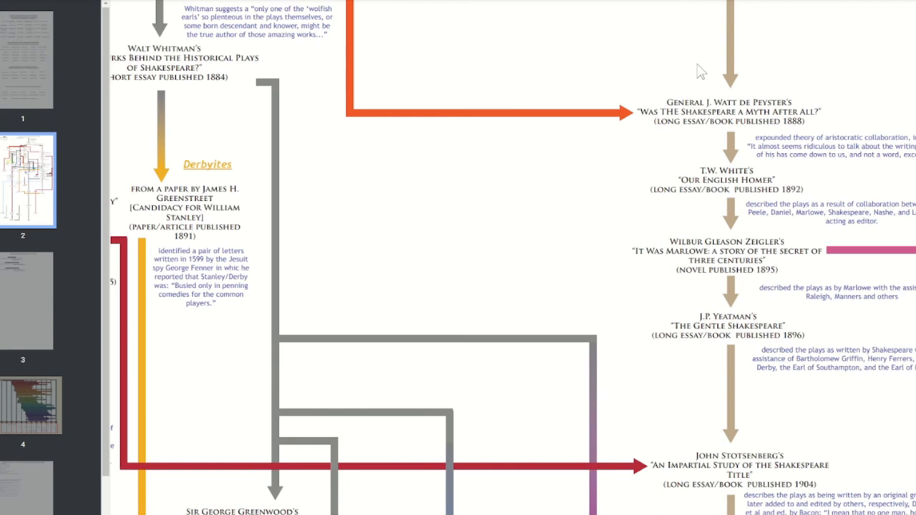
# - Scroll past Greenwood and Maxwell to Frazer's 1915 'Silent Shakespeare' through Slater's 1931 book
pyautogui.scroll(-3)
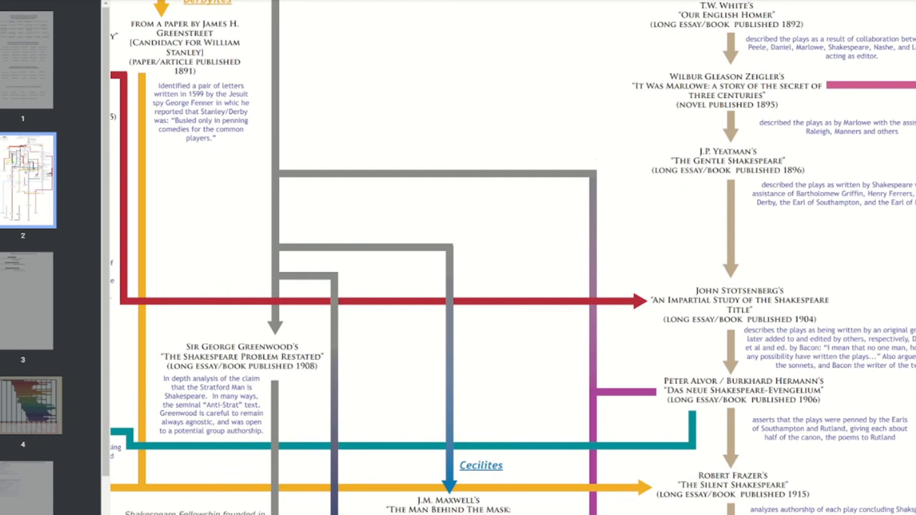
pyautogui.scroll(-3)
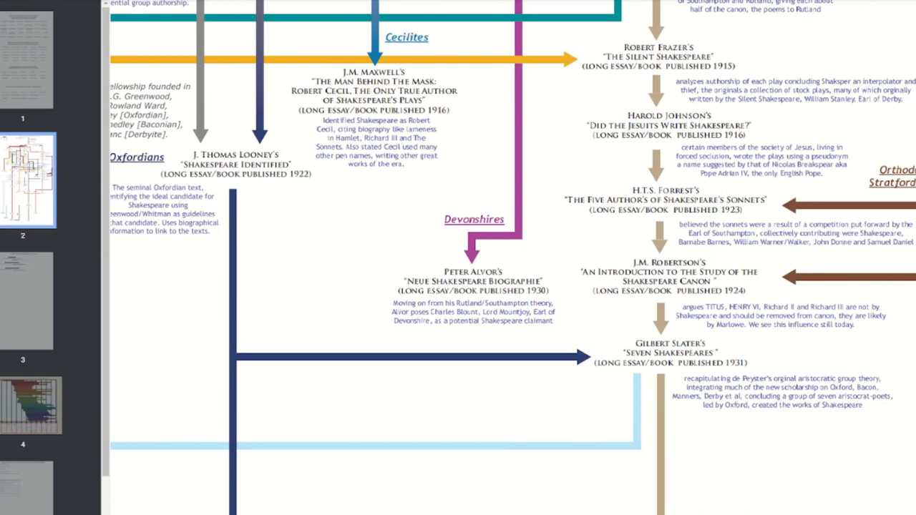
# - Scroll down and across page 2 past the 1952 Titherly and Ogburn entries into the 2000s
pyautogui.scroll(-3)
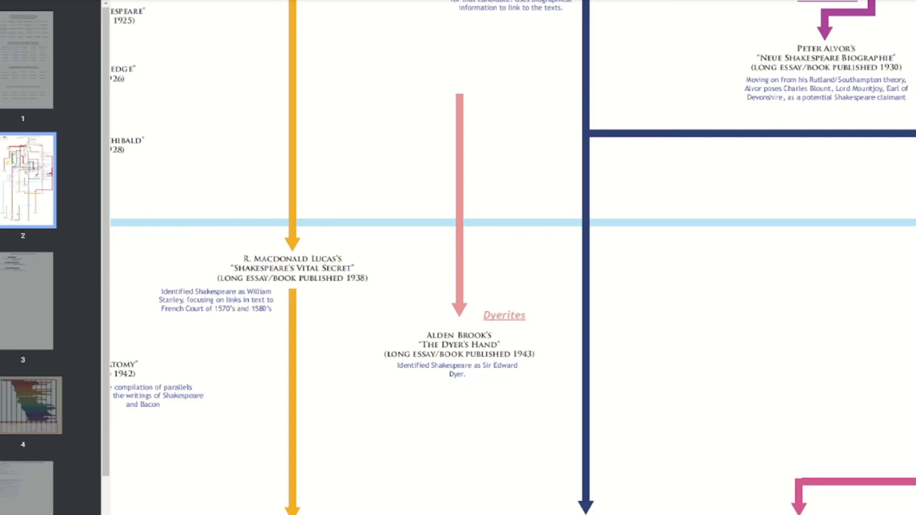
pyautogui.scroll(-3)
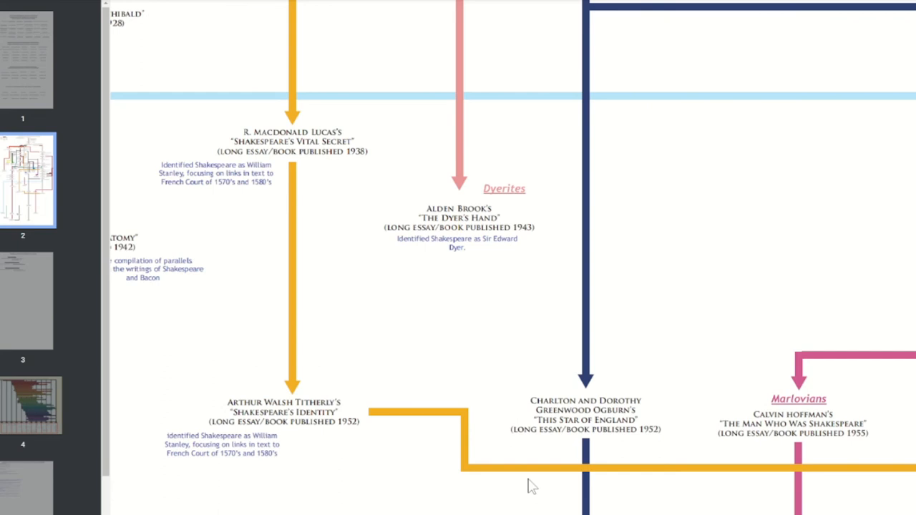
pyautogui.hscroll(-3)
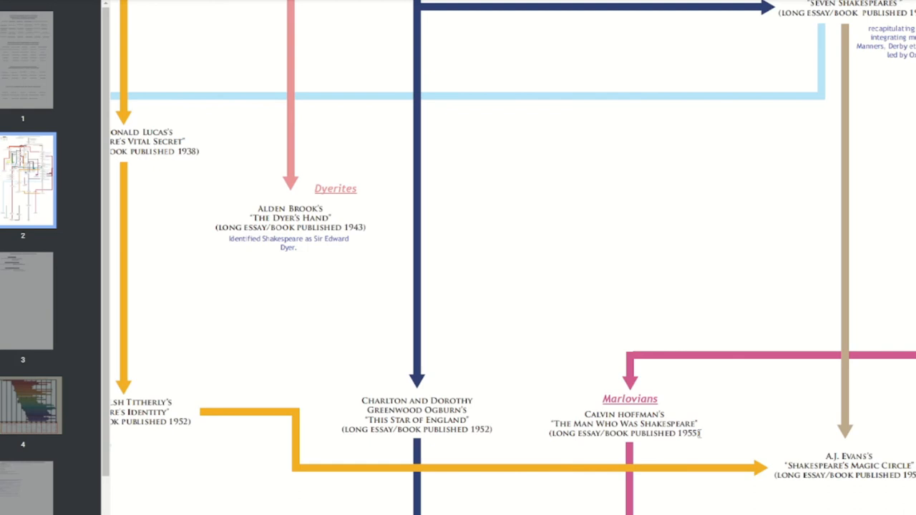
pyautogui.moveTo(909, 297)
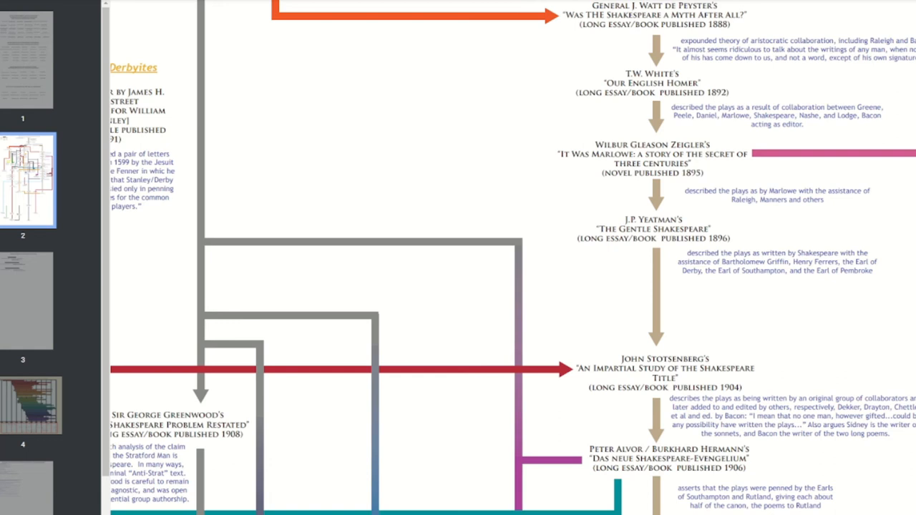
pyautogui.scroll(-3)
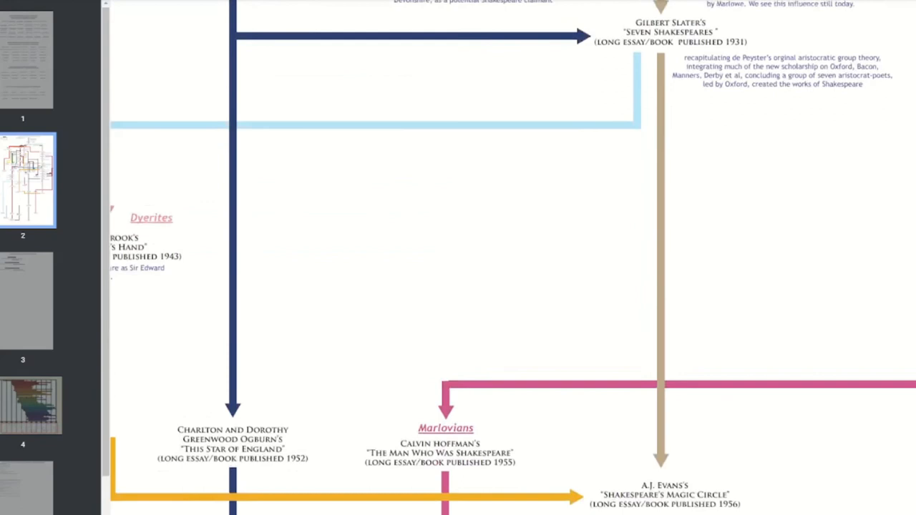
pyautogui.scroll(-3)
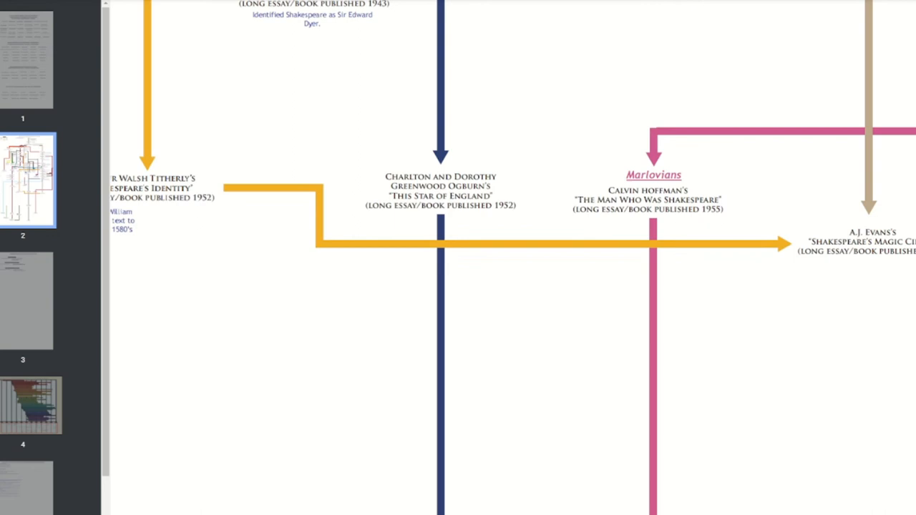
pyautogui.scroll(-3)
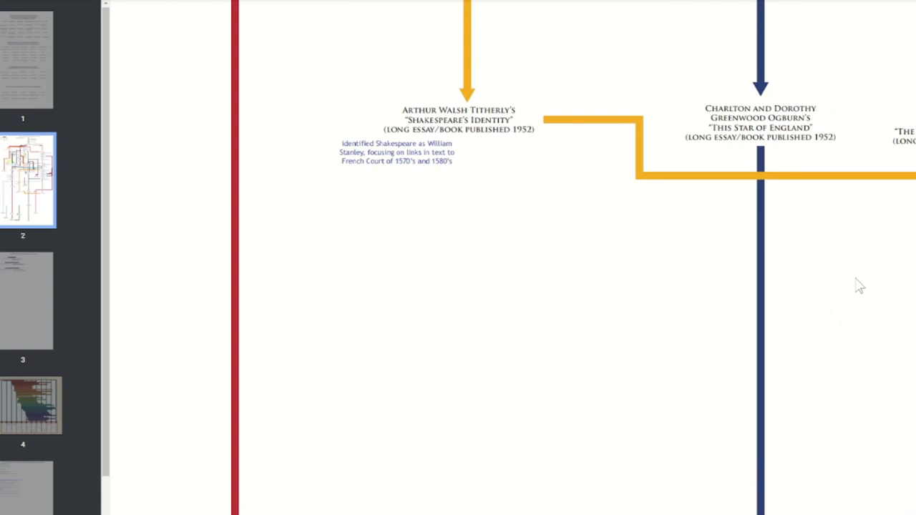
pyautogui.scroll(-3)
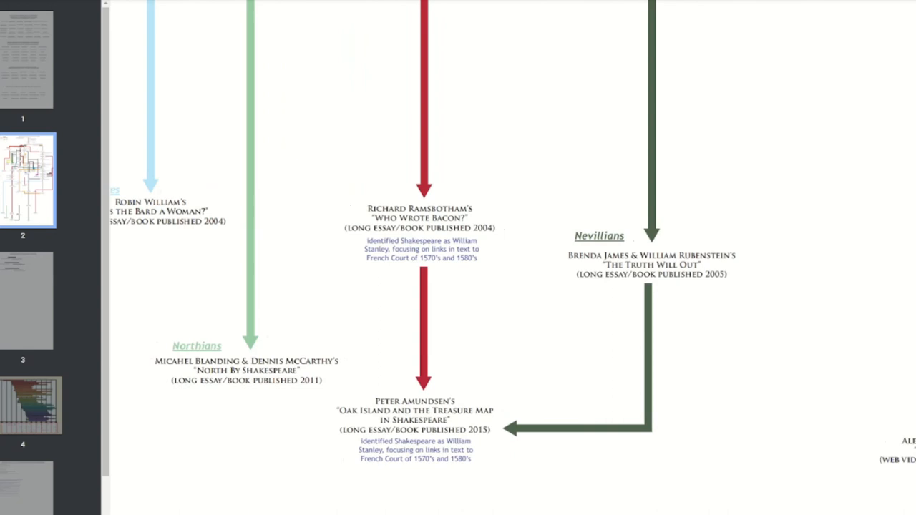
# - Scroll right to show Alexander Waugh's 2016 video series beside the Nevillians branch
pyautogui.hscroll(3)
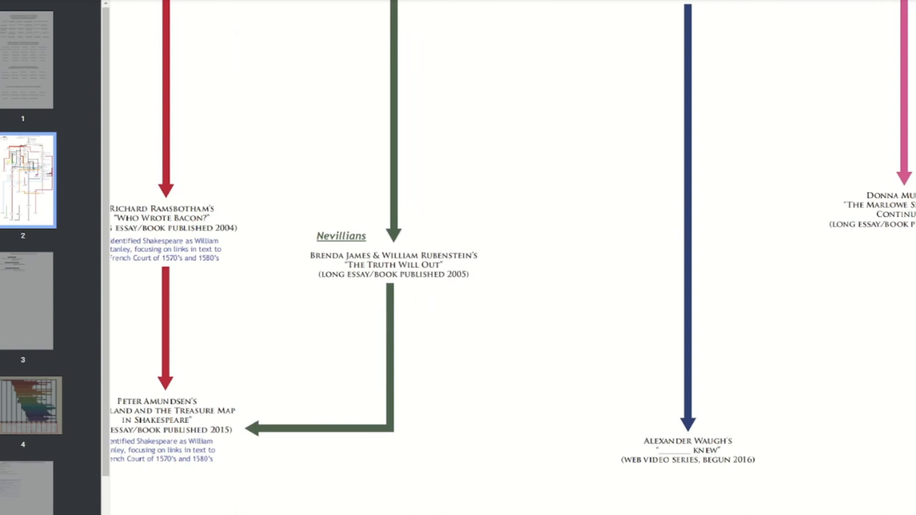